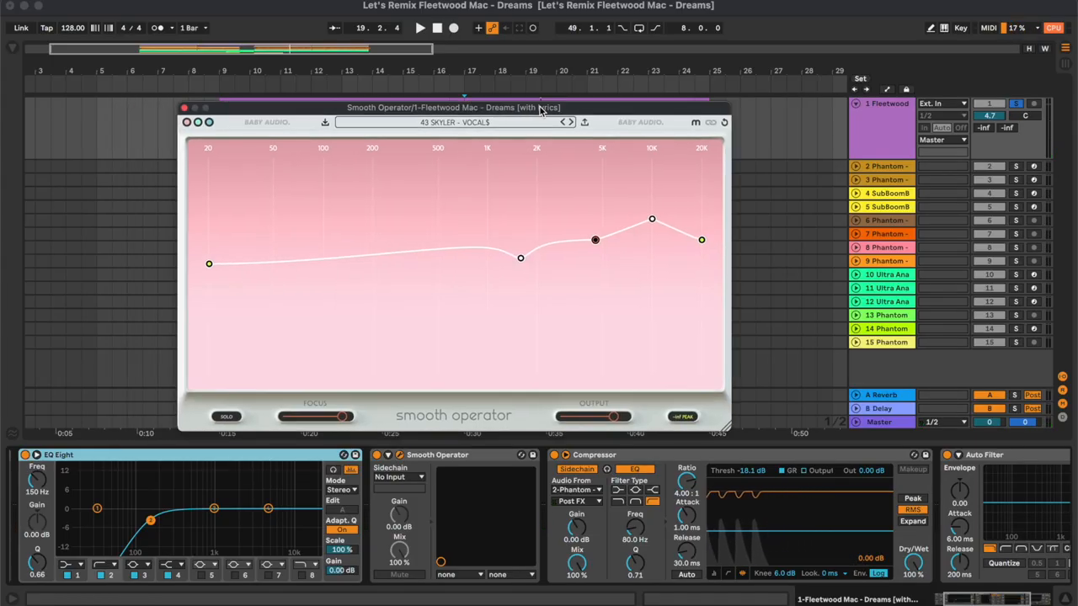
Drag the Smooth Operator plugin window aside to reveal the arrangement
drag(455, 107, 533, 112)
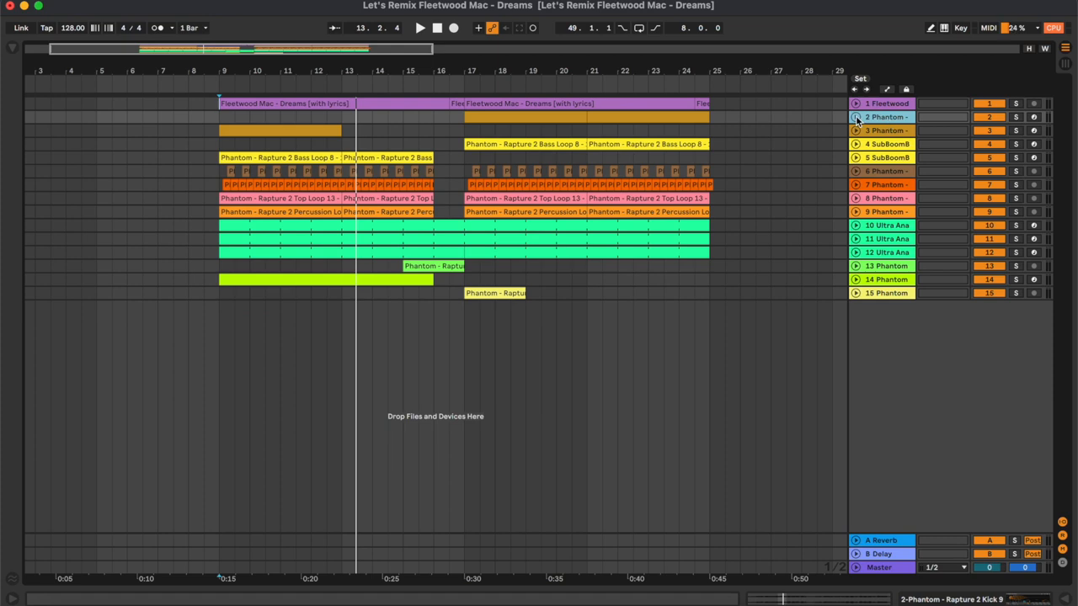
click(886, 116)
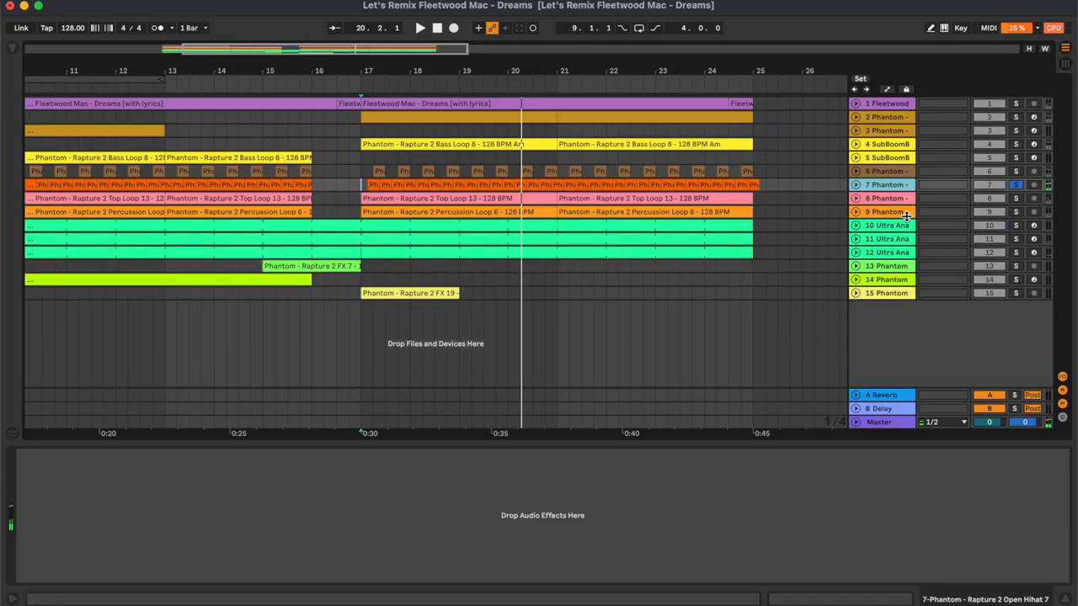
Select the track 9 Phantom percussion loop header
click(886, 198)
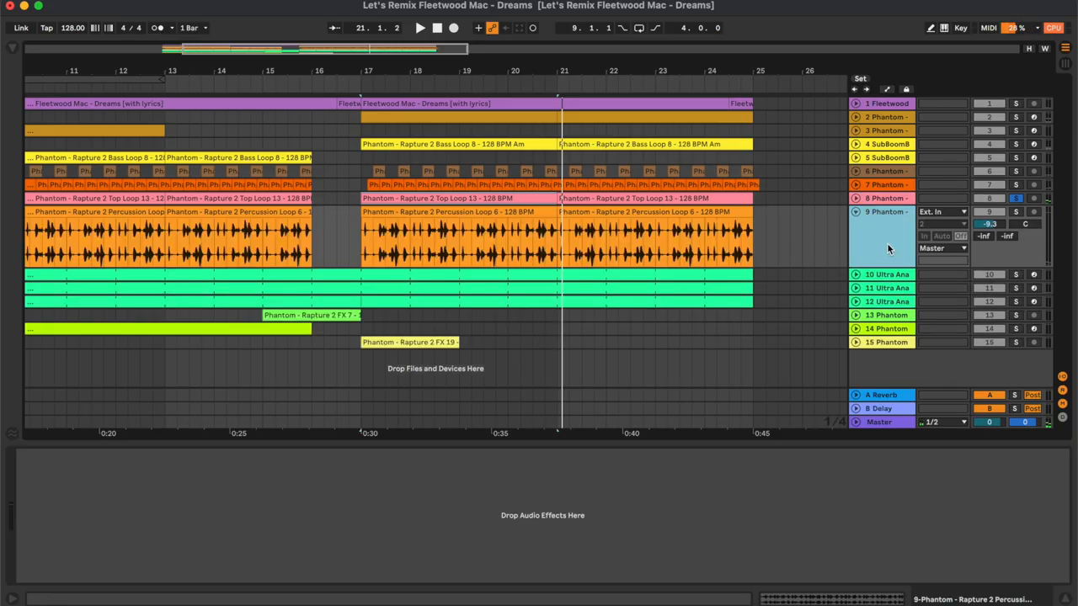
Unfold track 9 to display the Rapture 2 clip waveform and empty device view
click(459, 236)
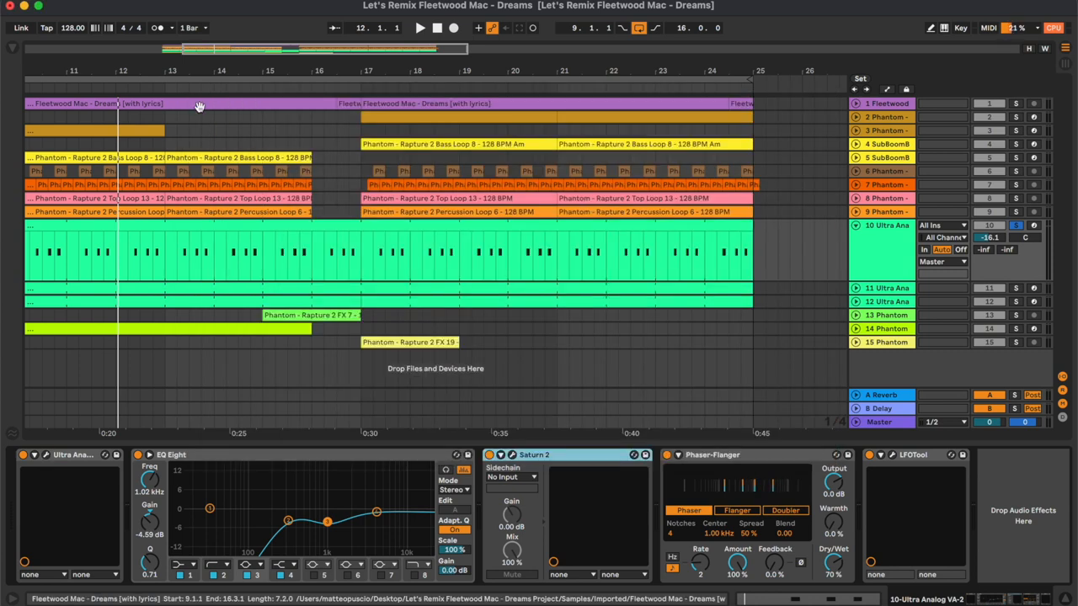
Inspect track 10's EQ Eight curve, then bring up the Saturn 2 interface
click(172, 455)
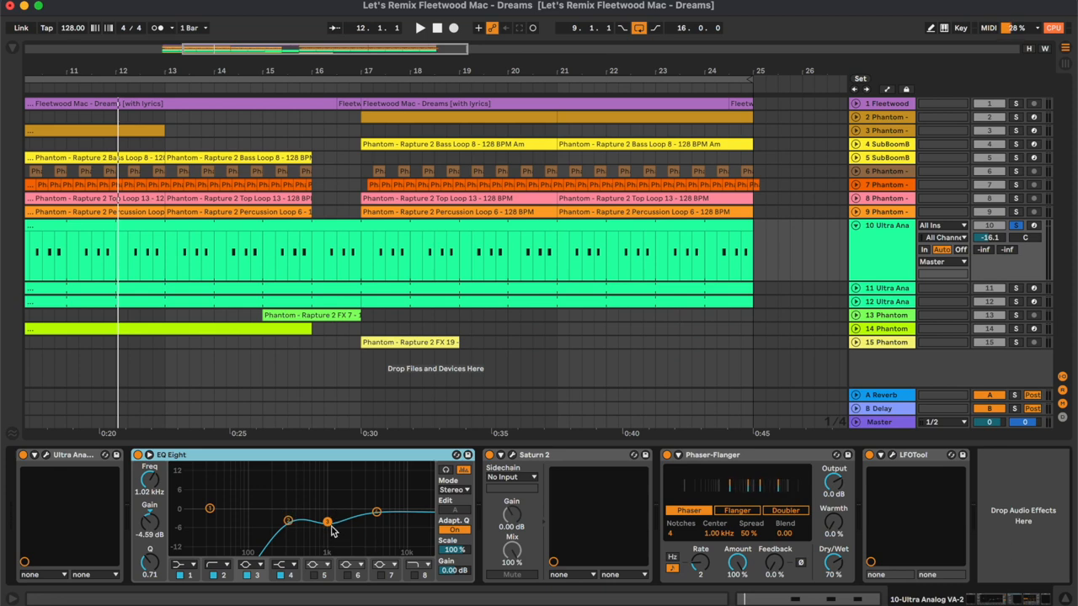
mouse_move(249, 493)
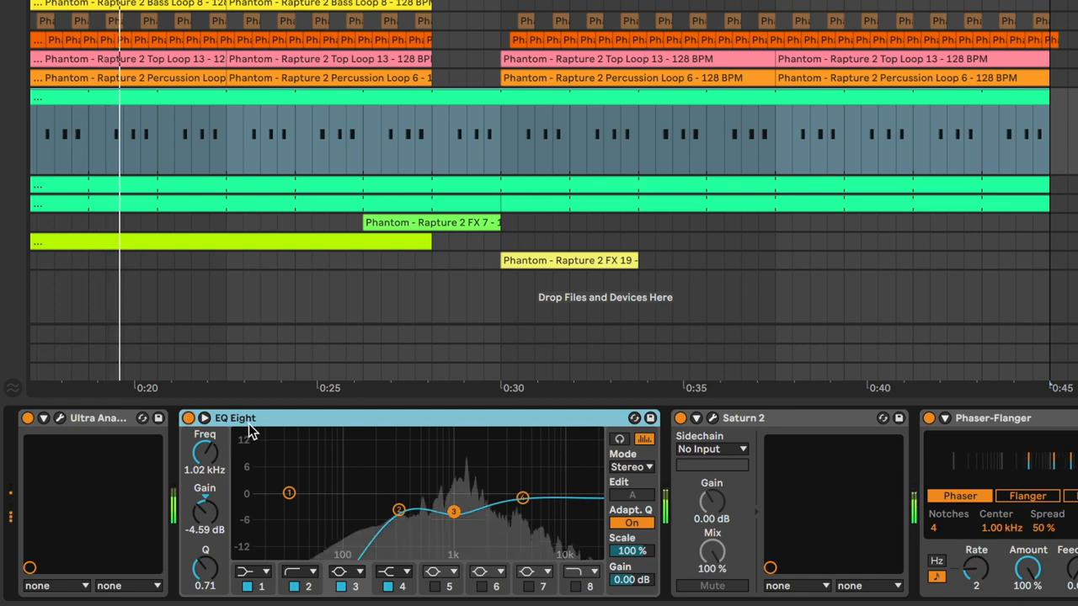
click(713, 418)
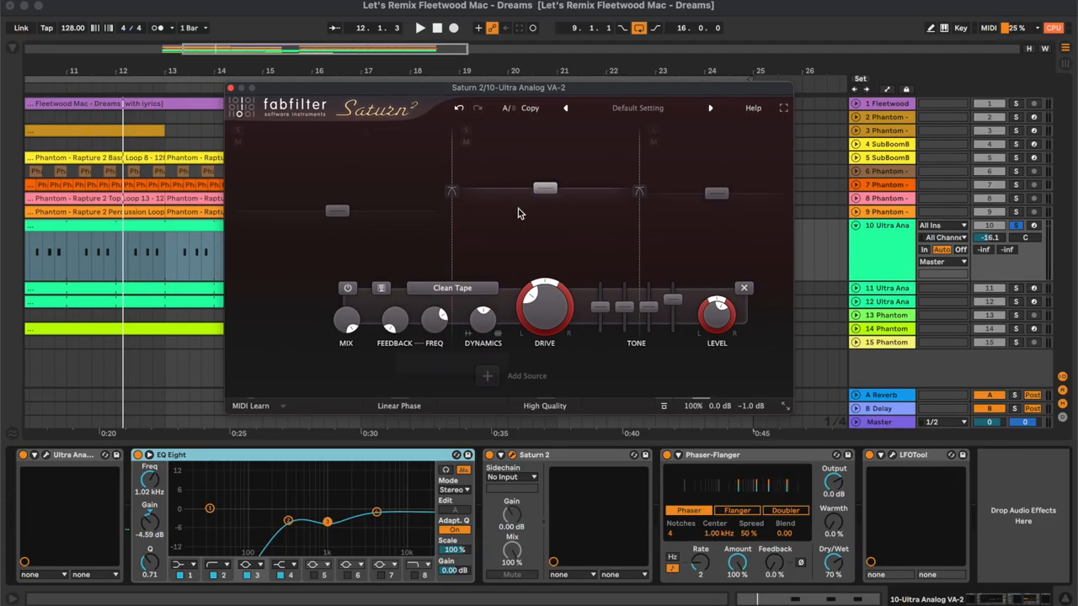
mouse_move(464, 297)
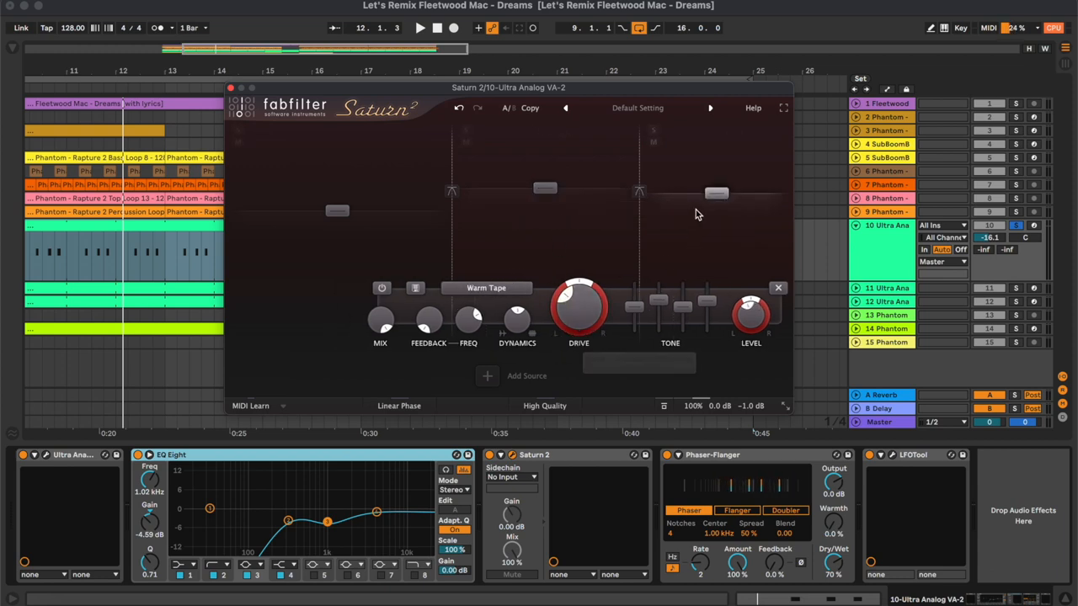
mouse_move(682, 304)
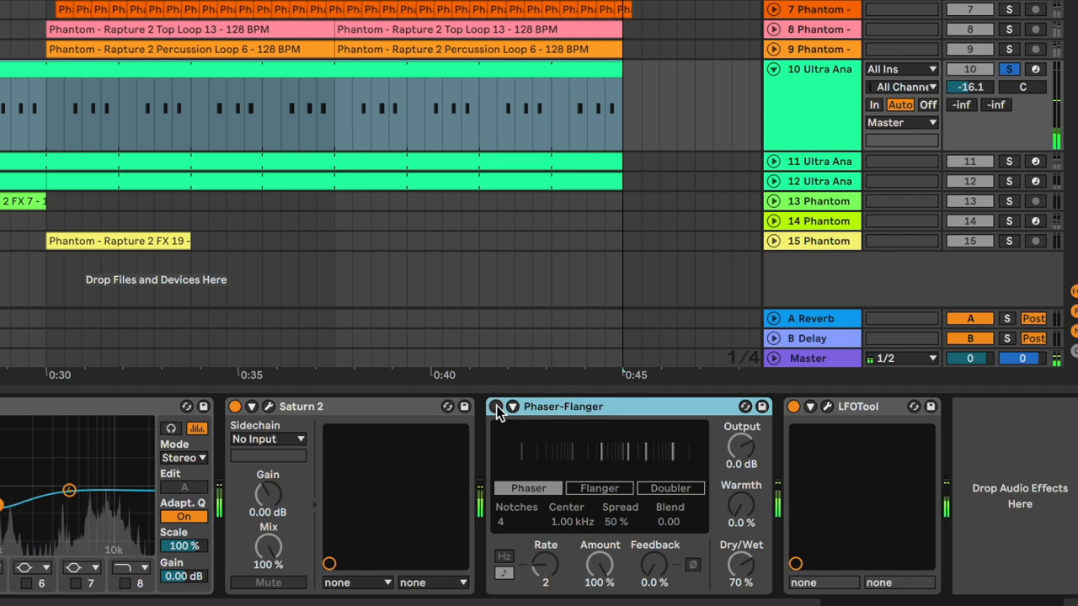
Review track 10's Phaser-Flanger, Saturn 2 and LFOTool devices after EQ Eight
click(496, 407)
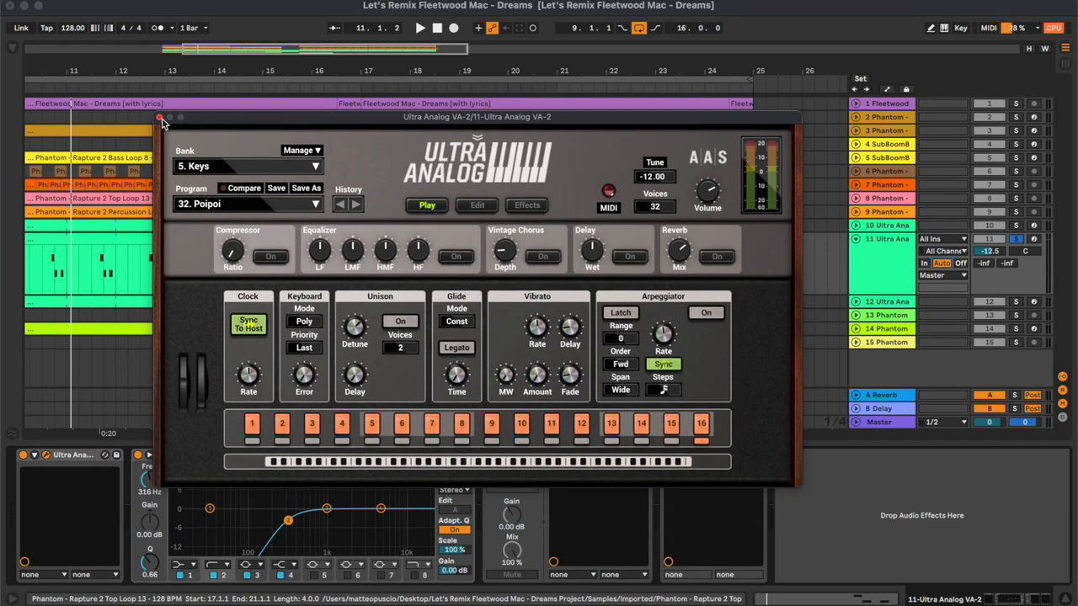
Show track 11's Ultra Analog VA-2 window with the Keys bank Poipoi patch
click(160, 117)
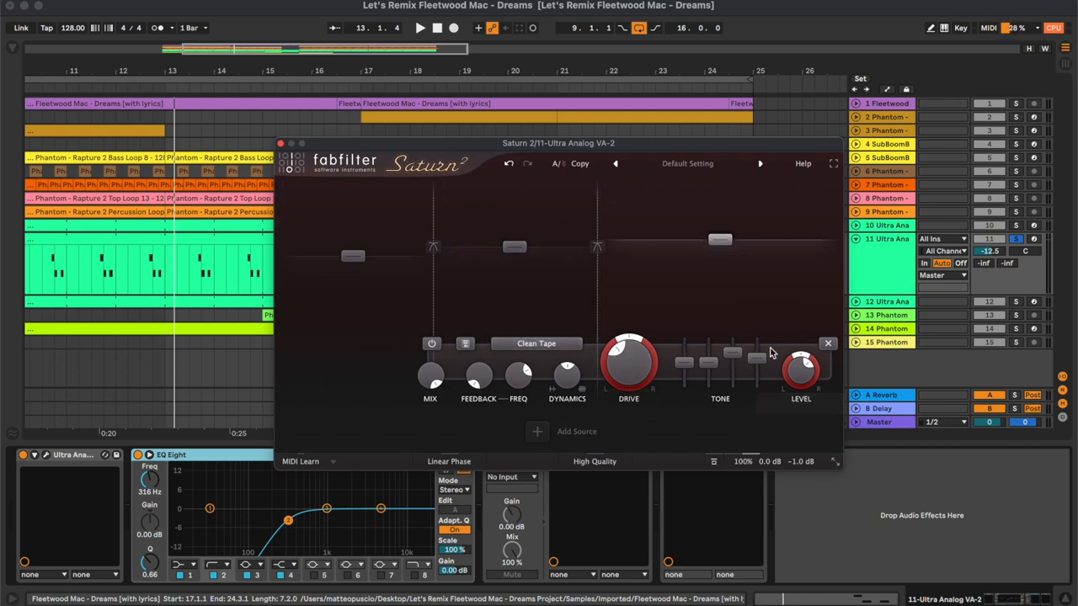
mouse_move(758, 354)
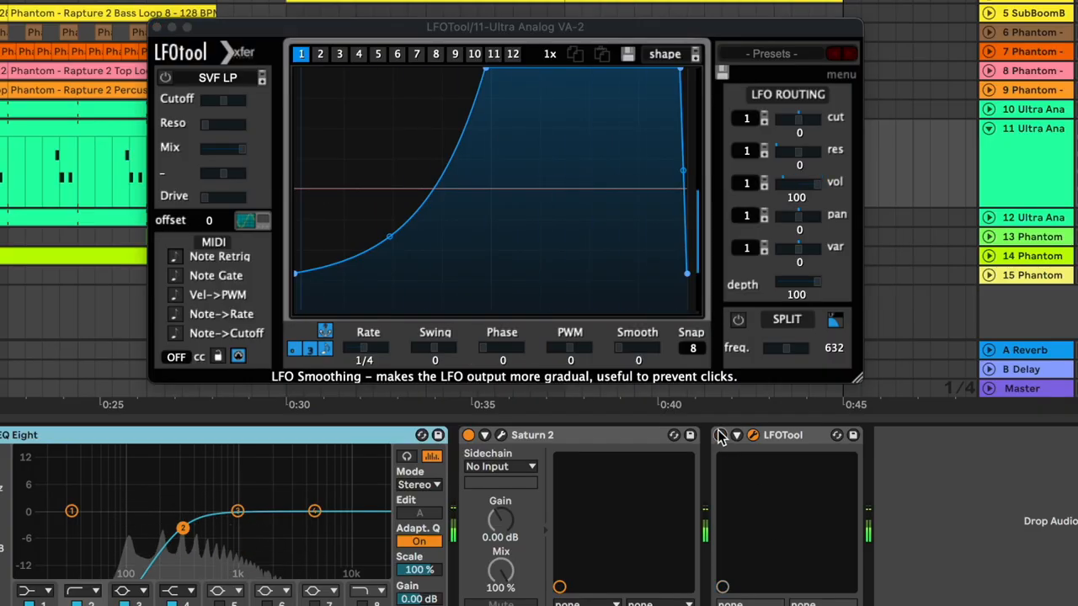
Show track 11's LFOTool window with its rising volume-shaping LFO curve
click(720, 435)
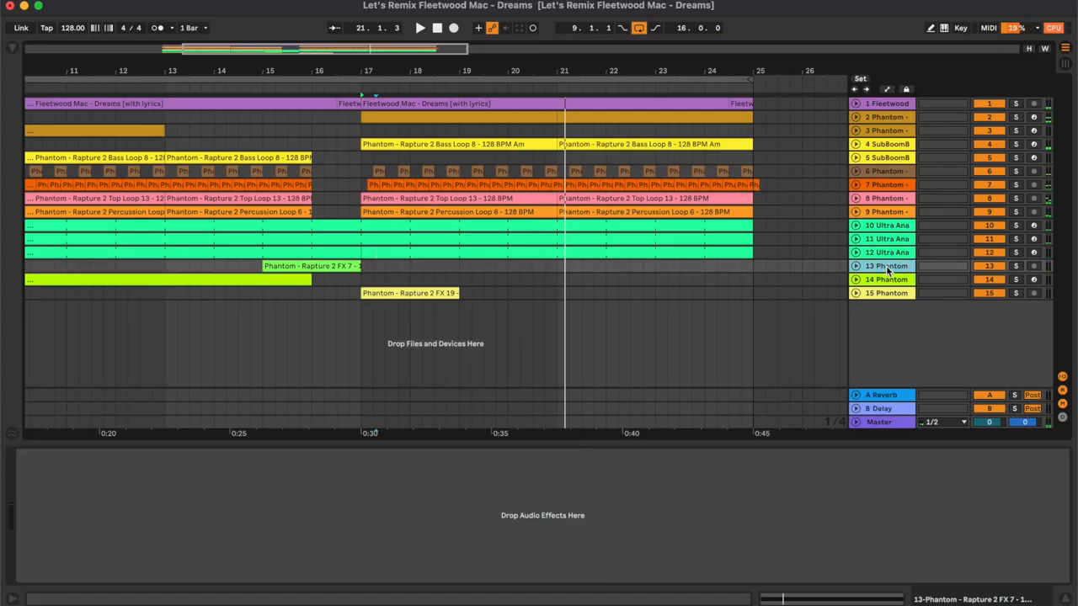
Unfold track 14 Phantom to enlarge its long lime-green clip
click(887, 265)
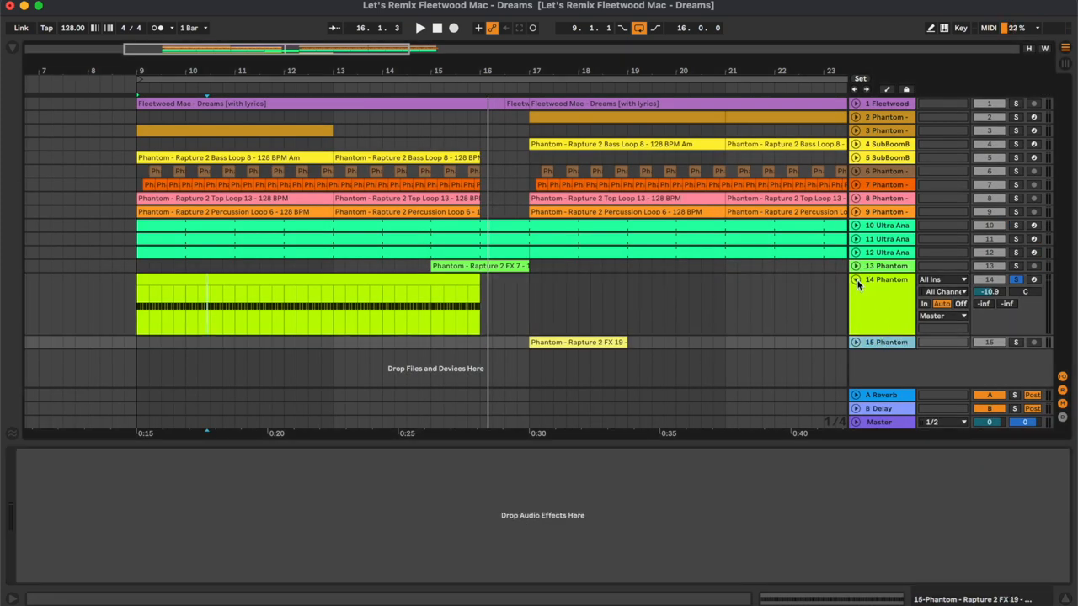
Fold track 14 and unfold track 1 Fleetwood to show the Dreams vocal waveform
click(578, 318)
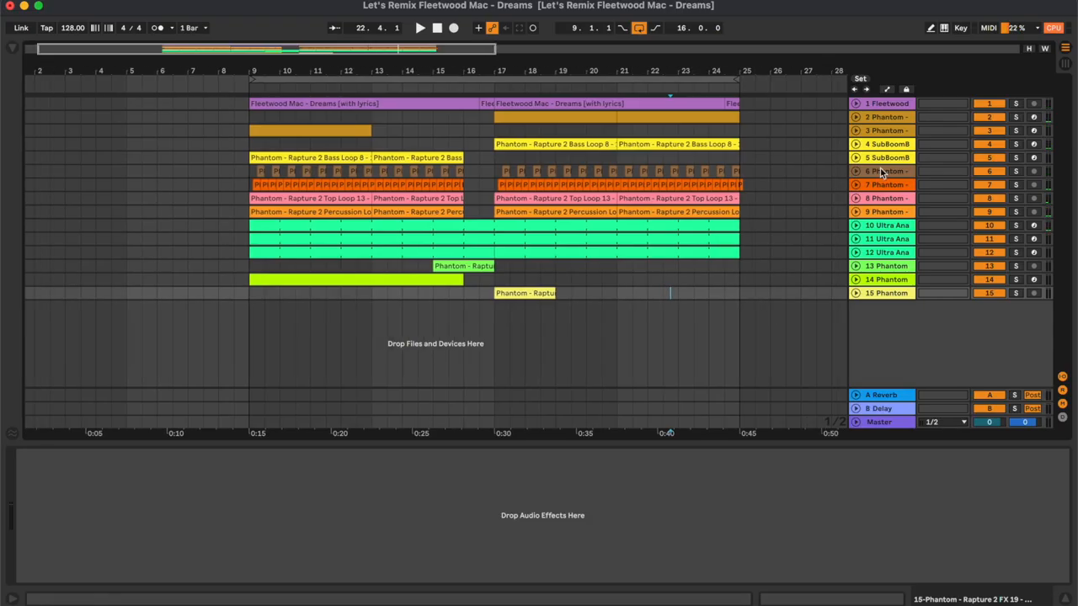
click(887, 102)
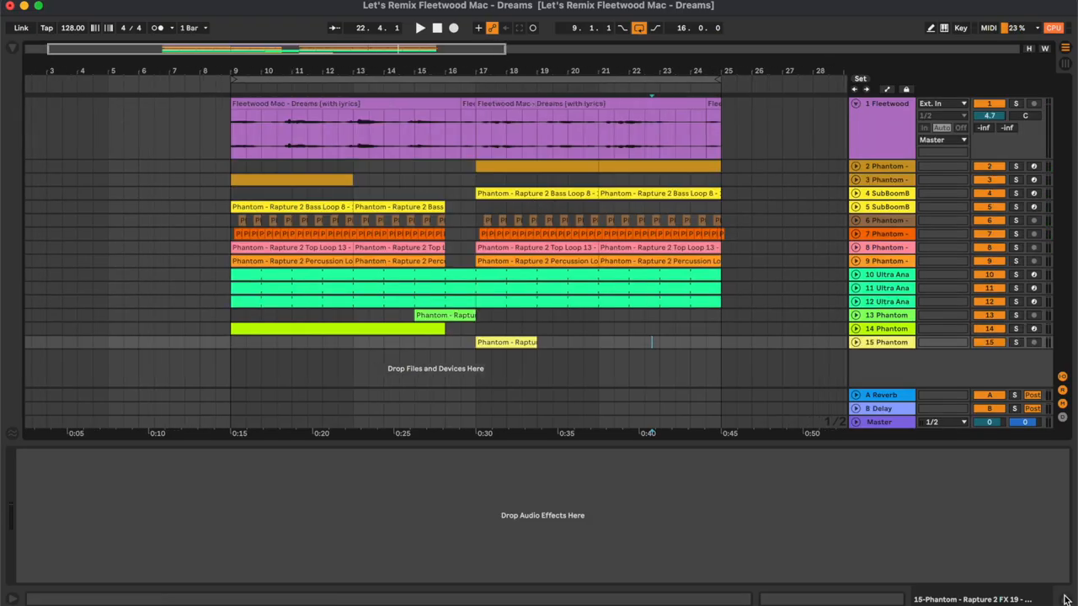